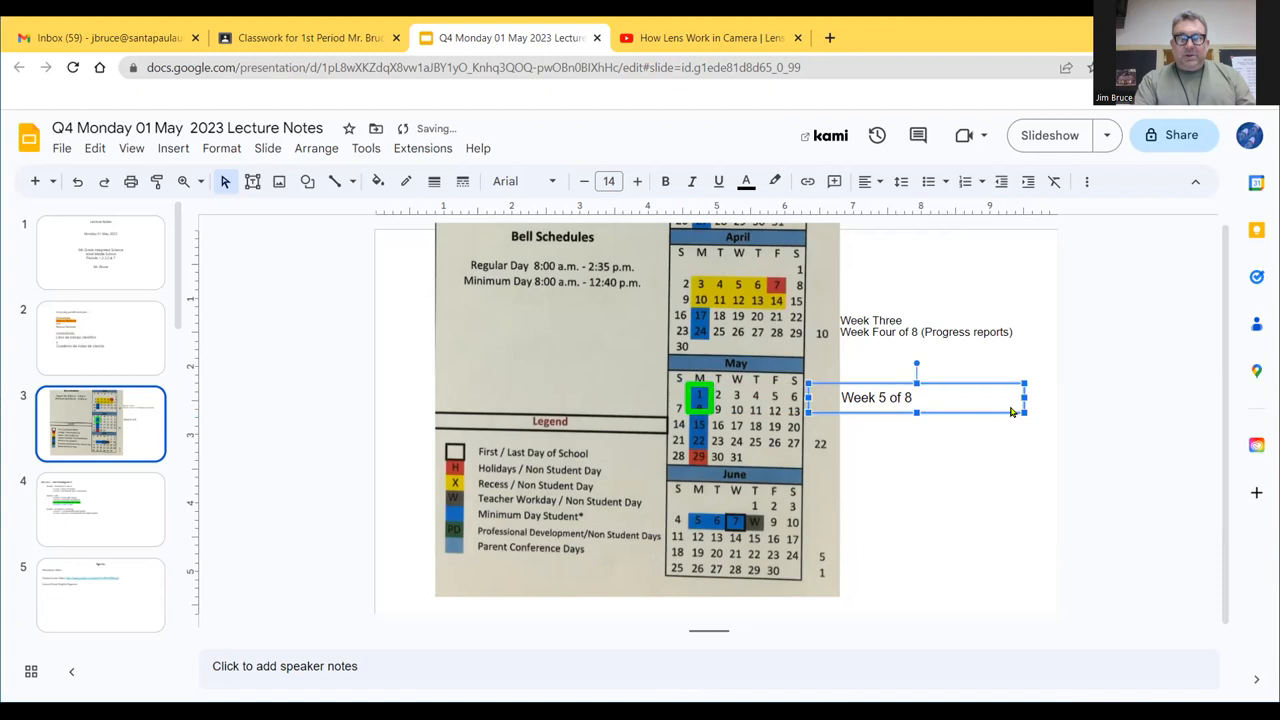
# - Add a 'Week 5 of 8' label beside the May rows on the calendar slide
pyautogui.click(1049, 135)
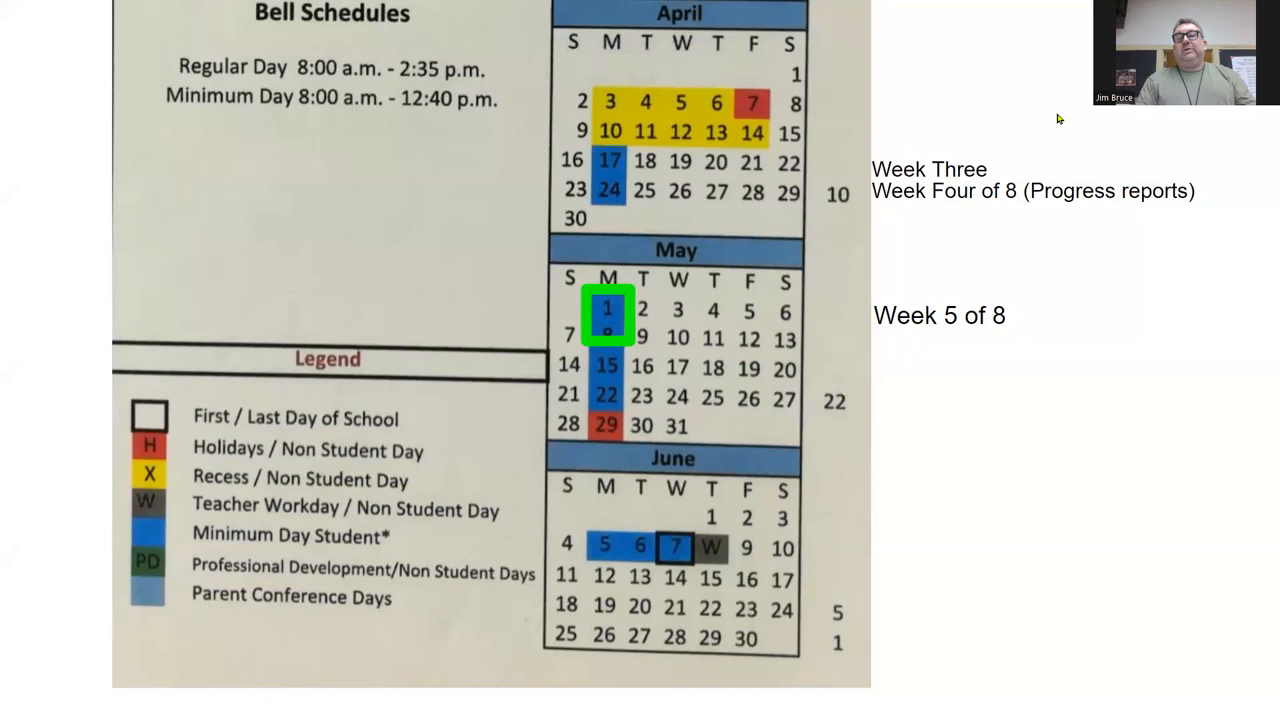
pyautogui.moveTo(805, 307)
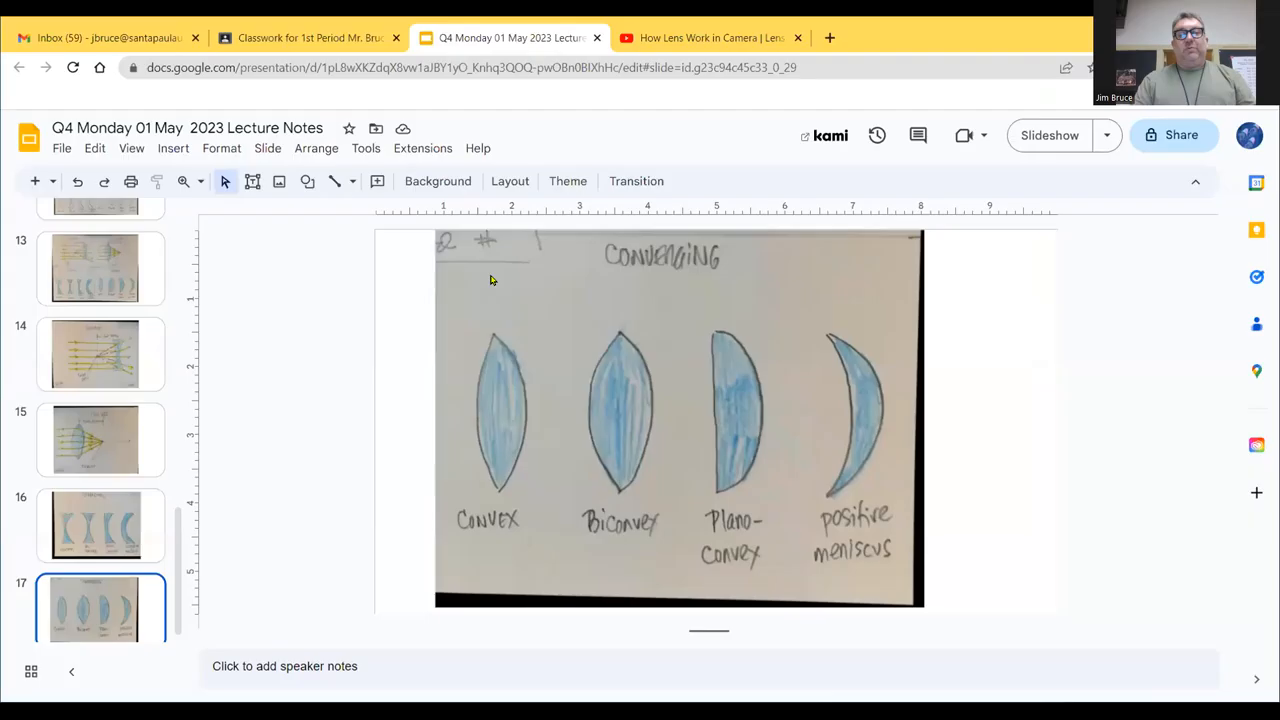
pyautogui.moveTo(483, 207)
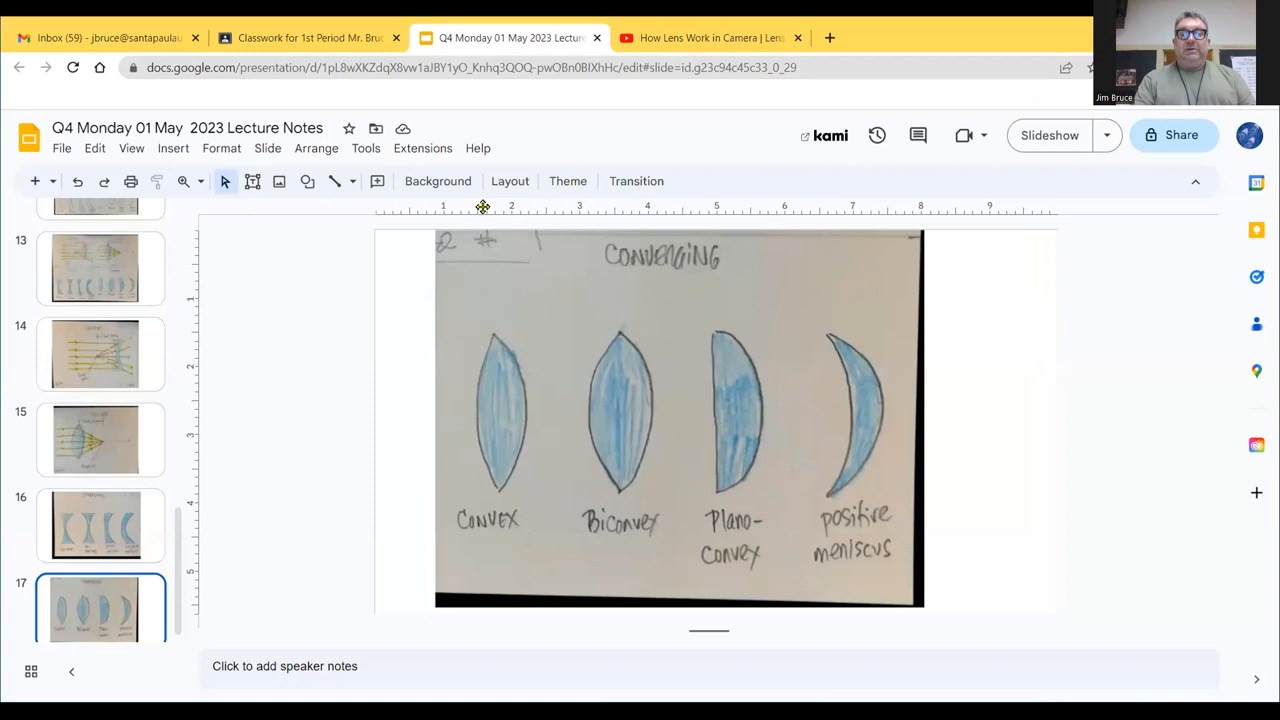